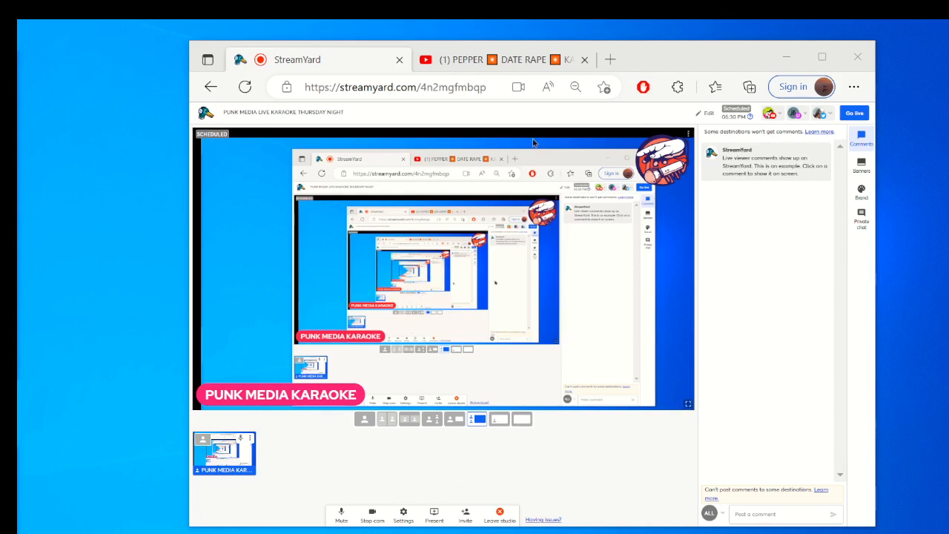
- Check the StreamYard studio, then show the 'Pepper – Date Rape' karaoke video on YouTube
left_click(493, 59)
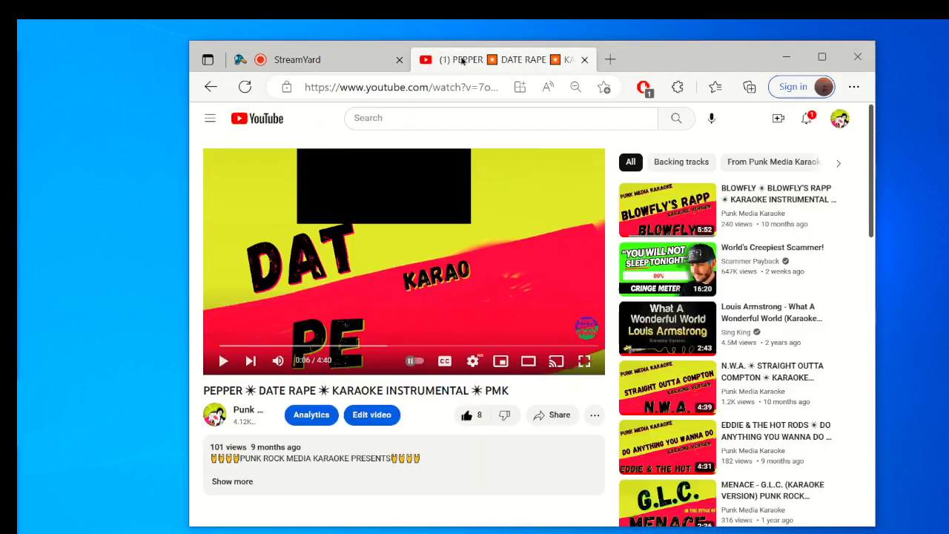
left_click(319, 60)
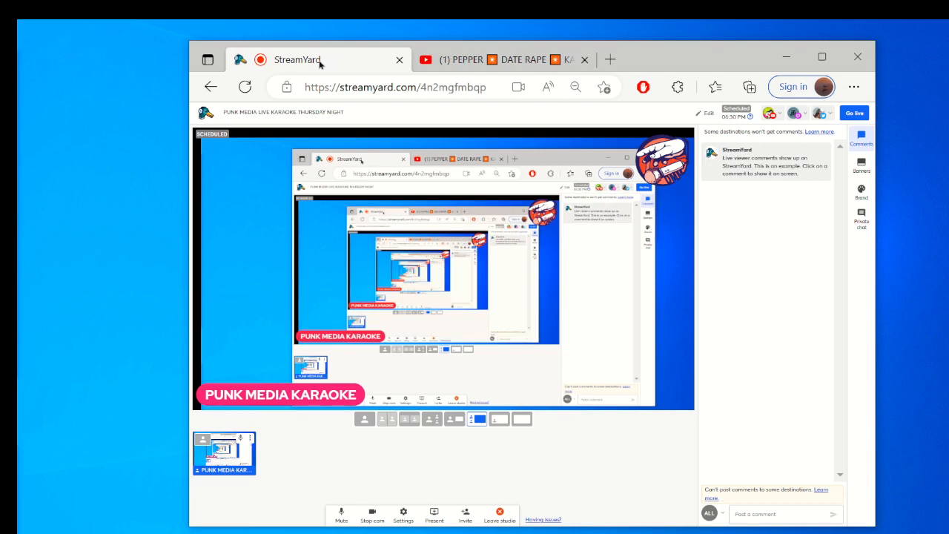
left_click(493, 60)
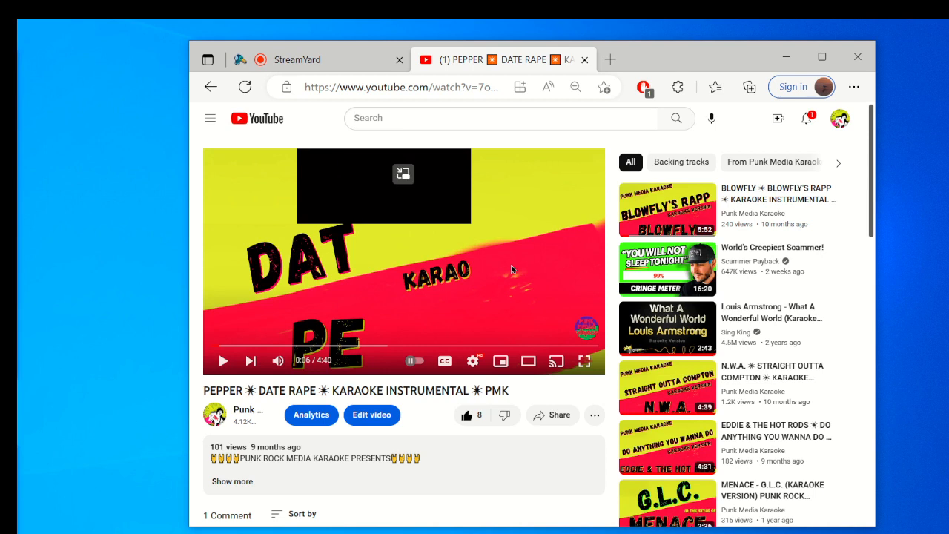
mouse_move(537, 142)
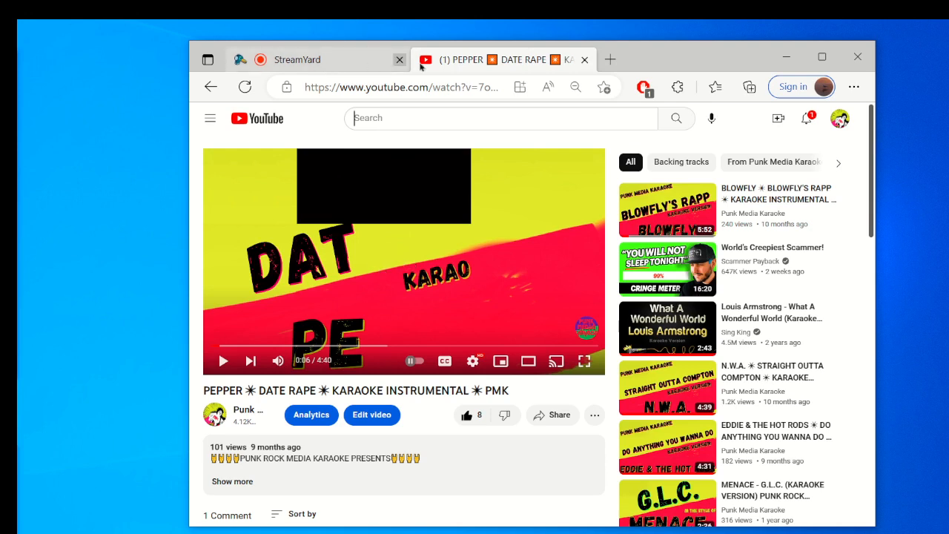
- Return to the StreamYard studio and open the Present options
left_click(312, 60)
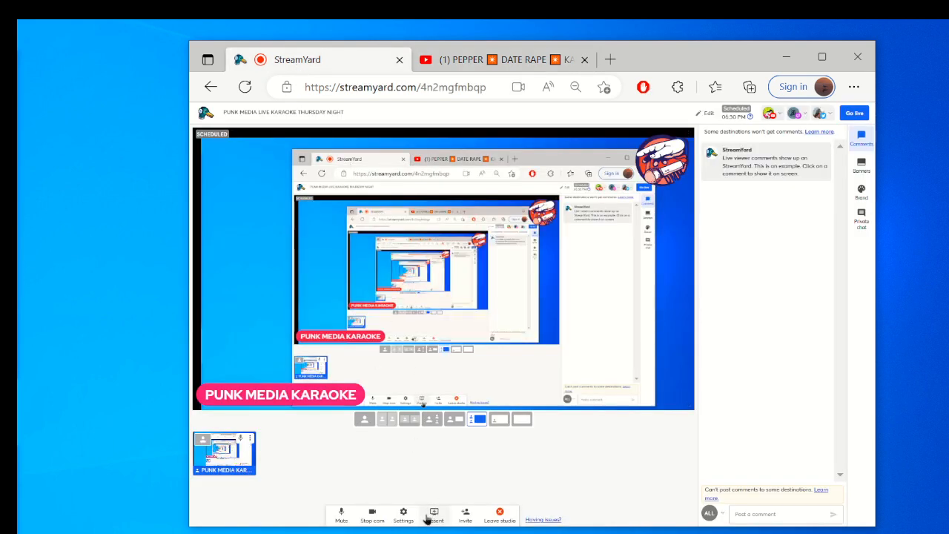
left_click(434, 514)
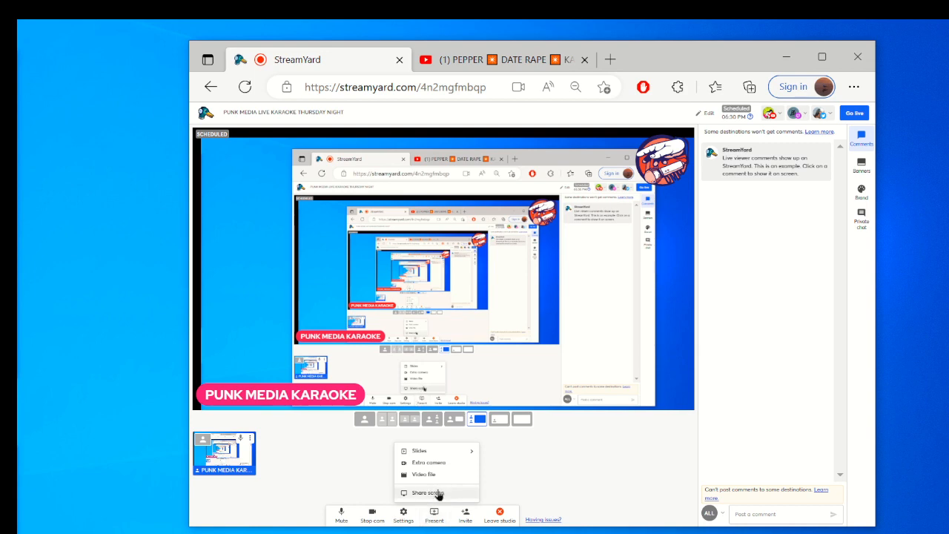
- Share the PEPPER YouTube tab from Microsoft Edge with system audio into the studio
left_click(426, 492)
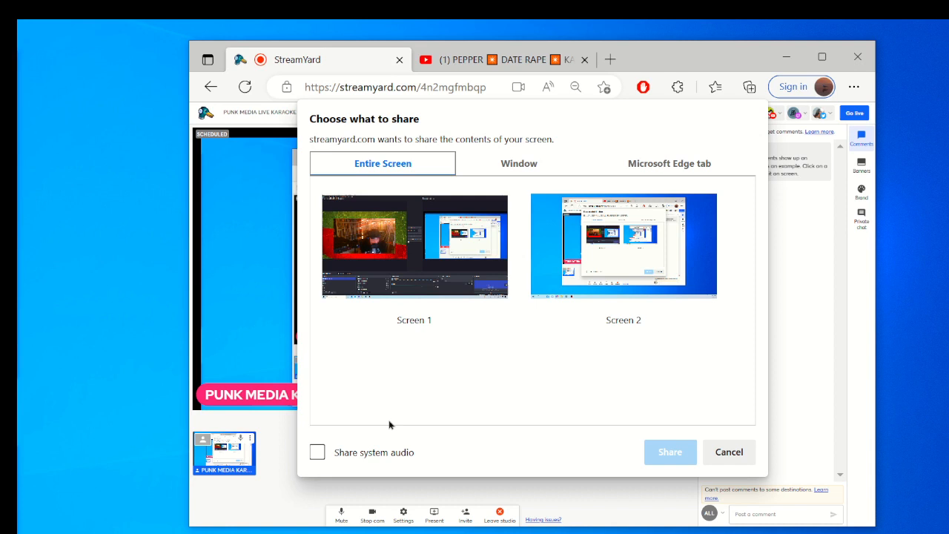
mouse_move(319, 453)
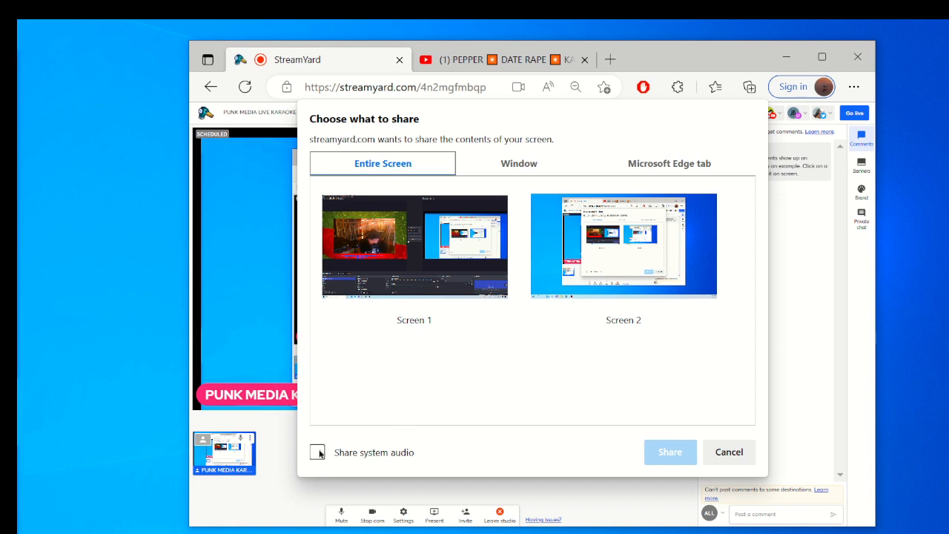
left_click(317, 452)
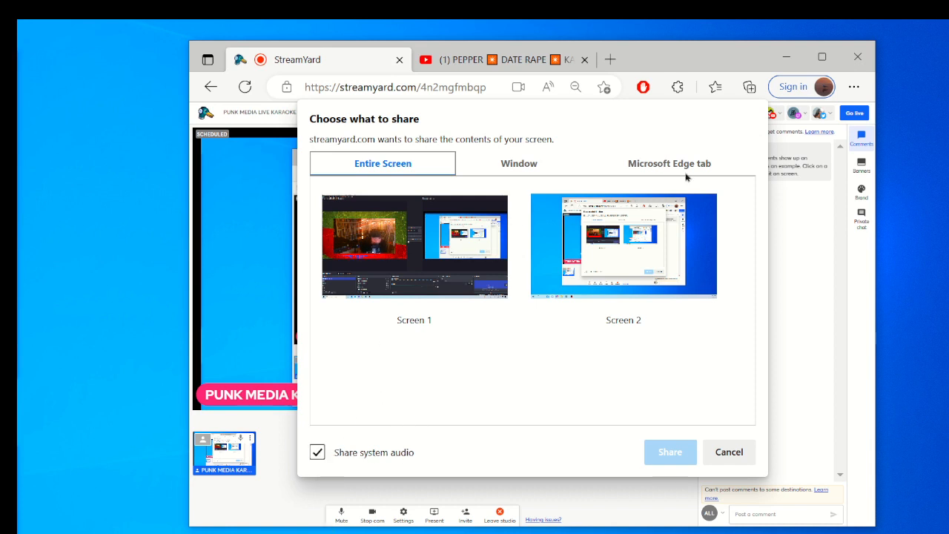
left_click(668, 163)
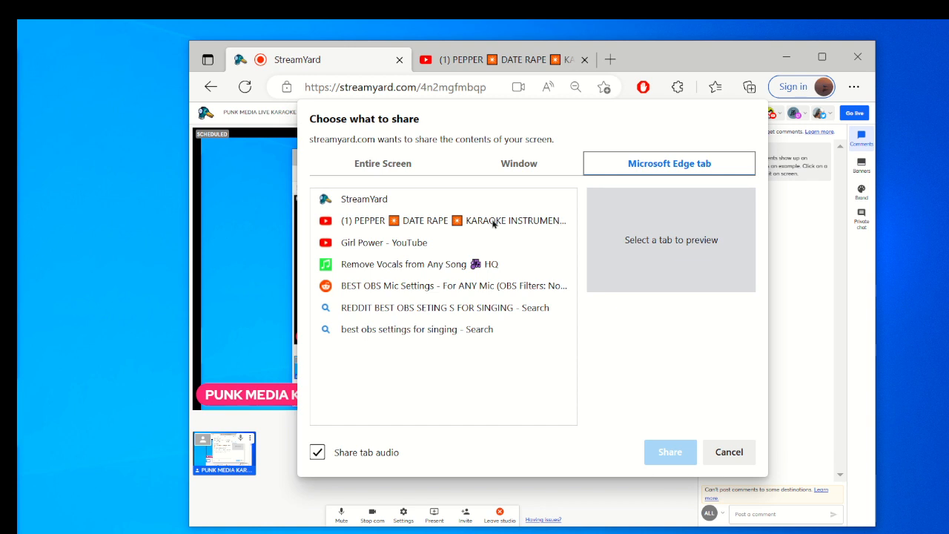
left_click(445, 221)
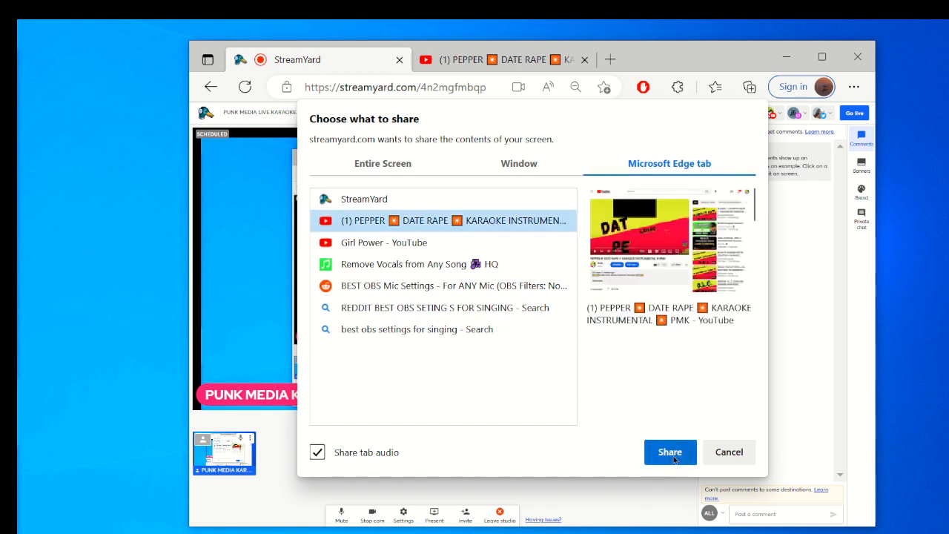
left_click(670, 451)
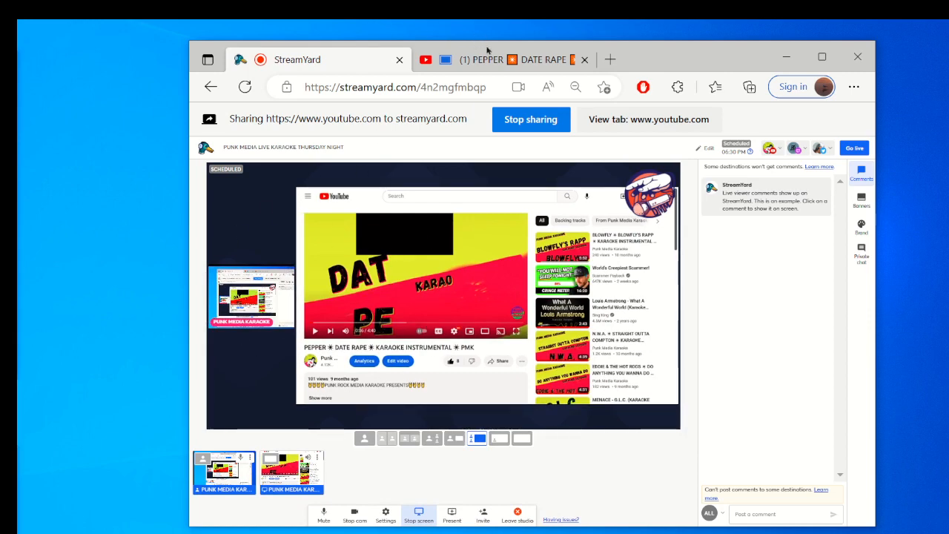
left_click(504, 59)
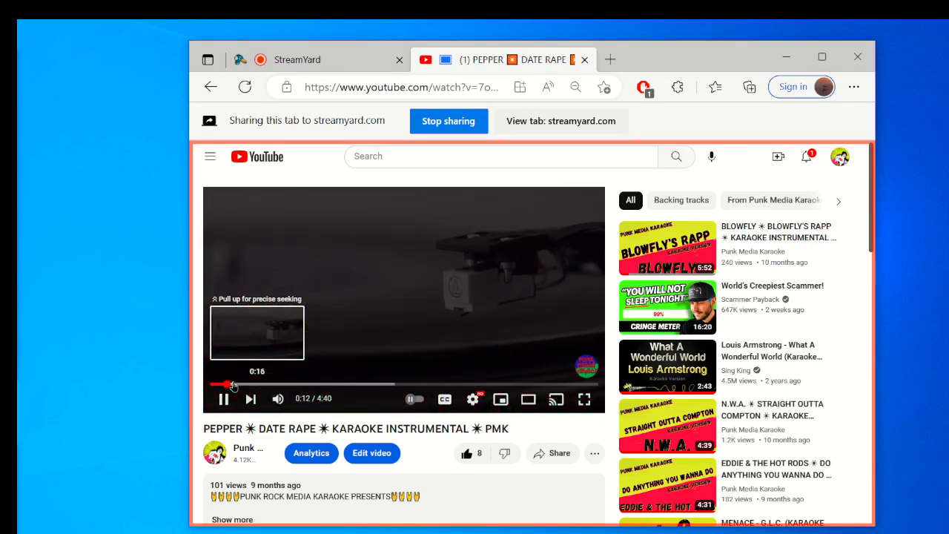
left_click(296, 59)
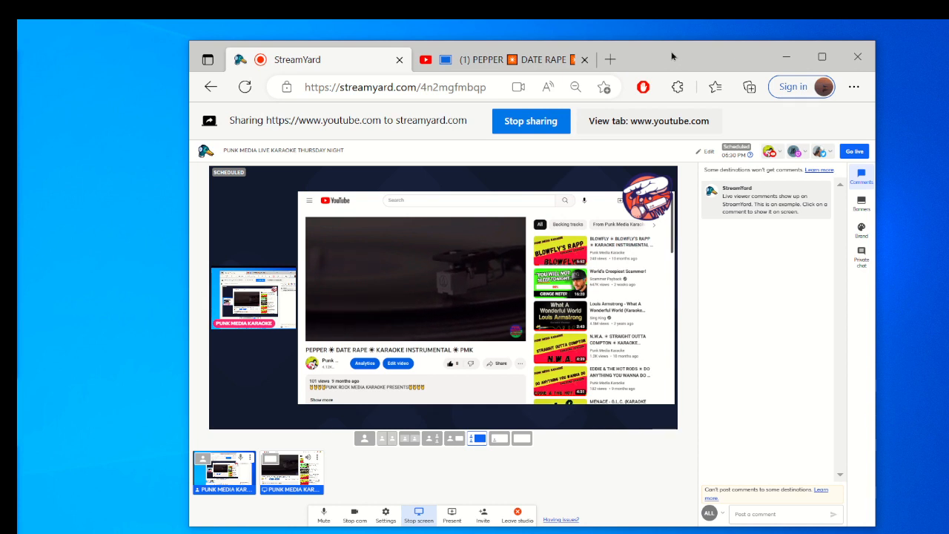
mouse_move(505, 60)
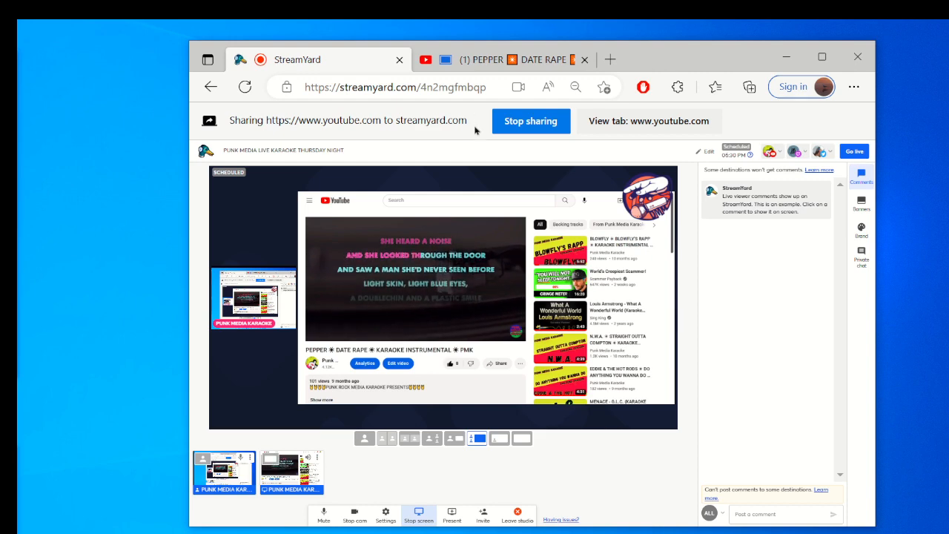
- Stop sharing the karaoke tab and return to the playing YouTube video
left_click(530, 121)
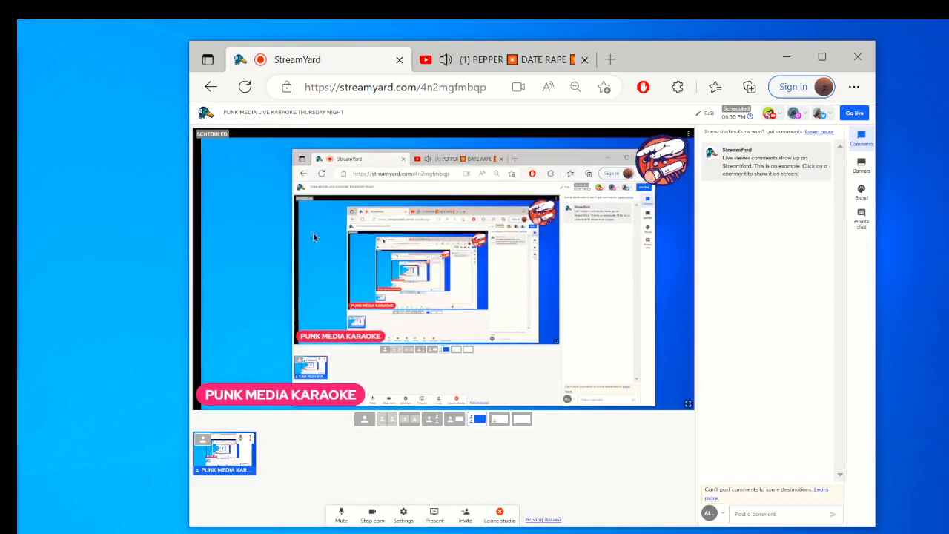
left_click(511, 59)
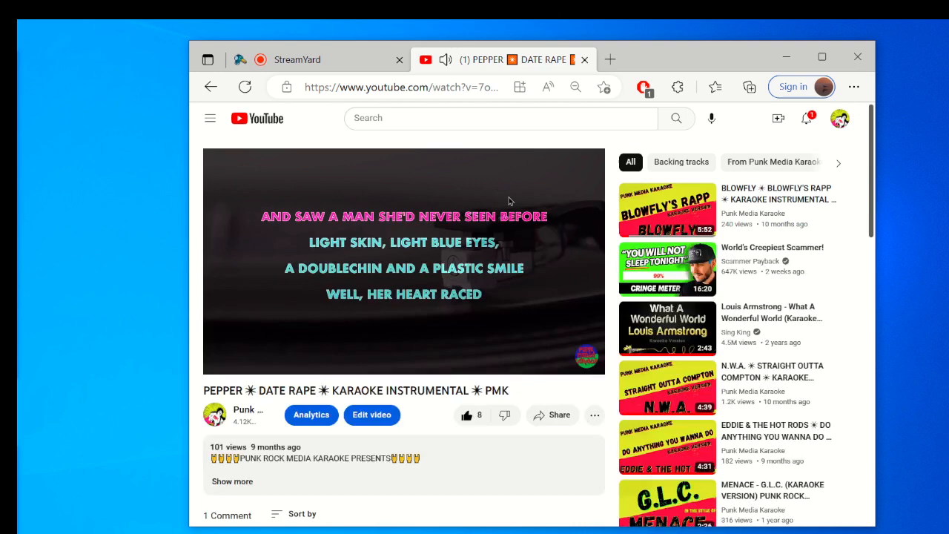